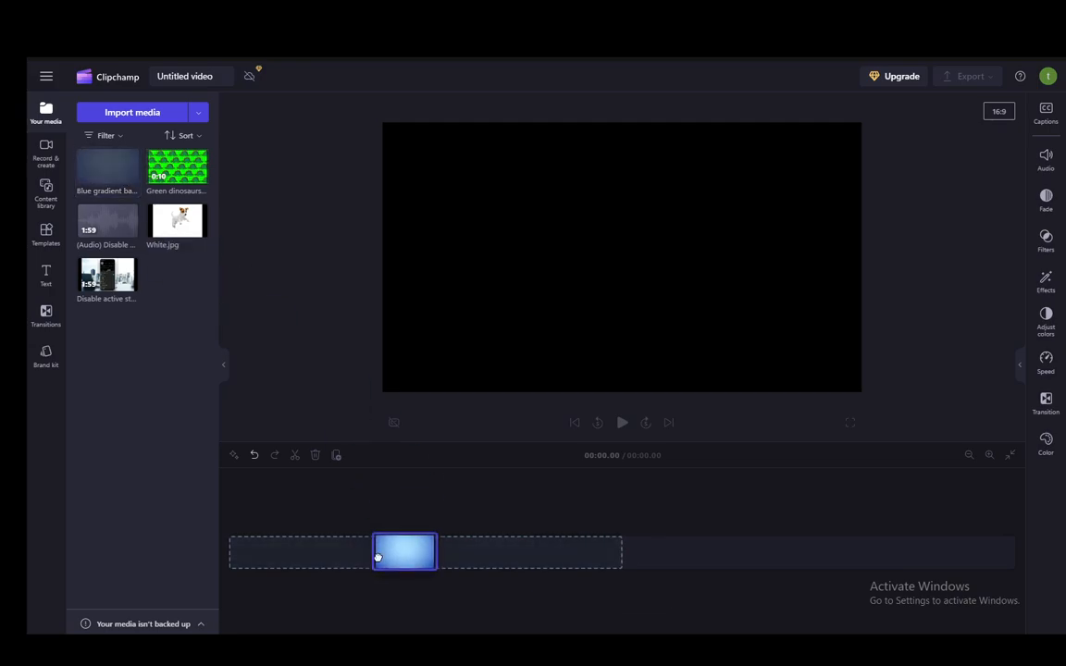
Add the Blue gradient to the timeline and stretch it to about 34 seconds
double_click(107, 167)
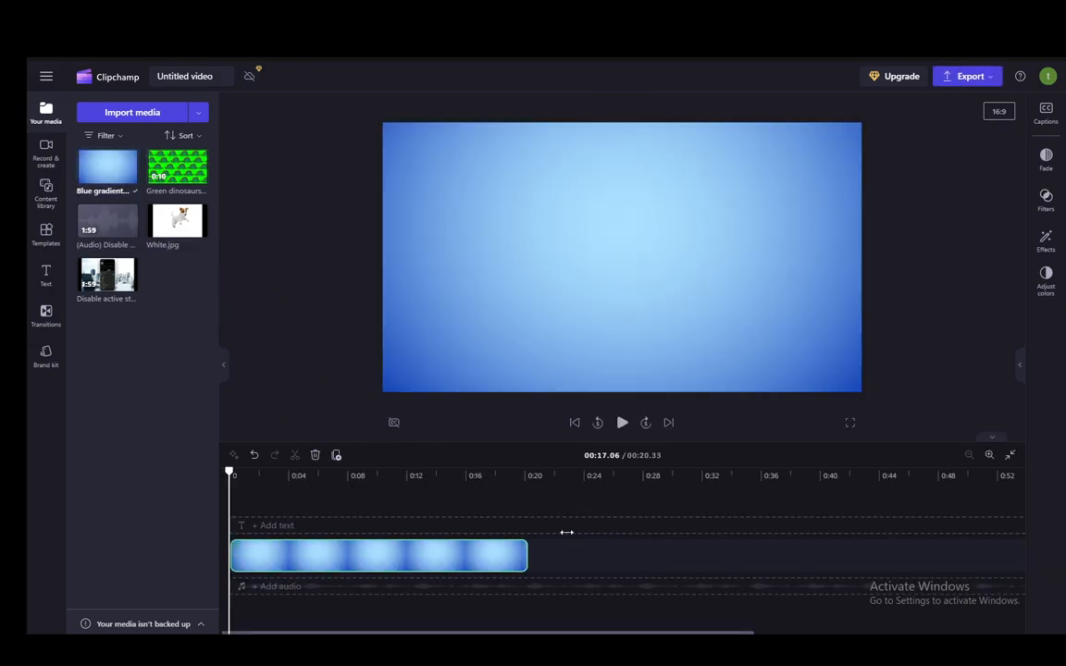
left_click_drag(527, 556, 731, 555)
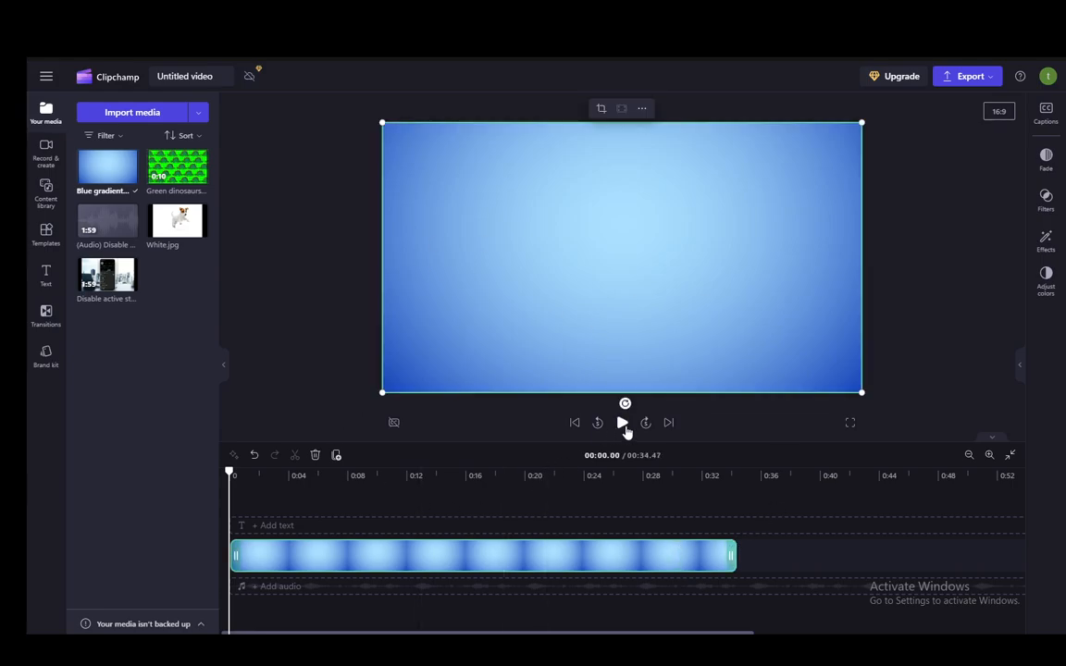
left_click(622, 422)
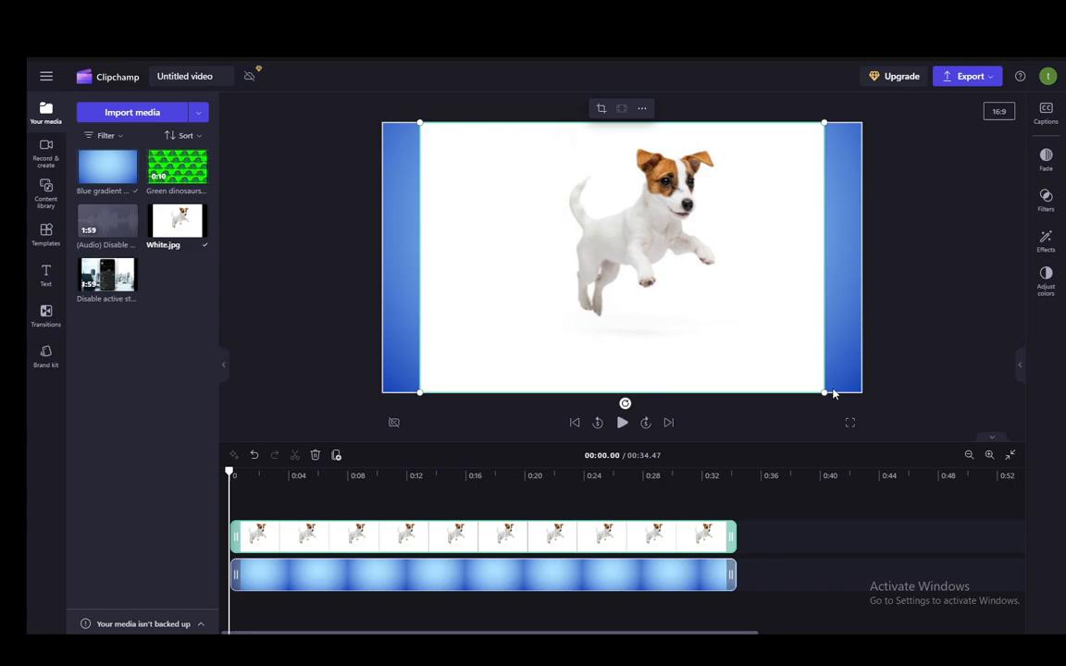
Shrink the dog image to a small box and move it toward the frame centre
left_click_drag(823, 392, 629, 285)
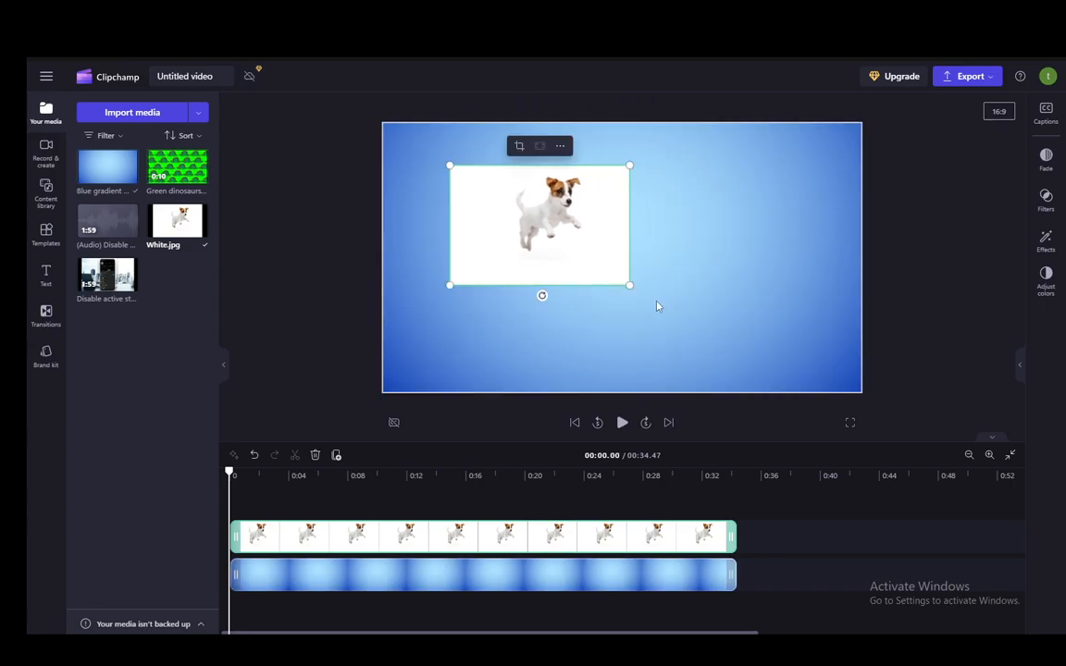
left_click_drag(629, 285, 622, 270)
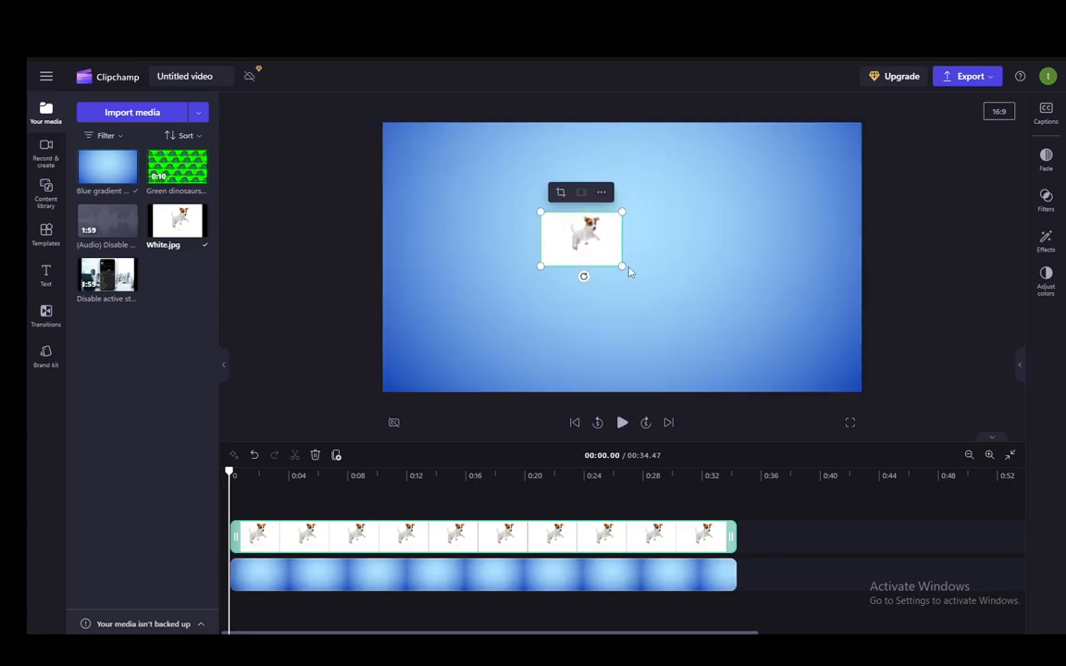
left_click_drag(581, 239, 627, 248)
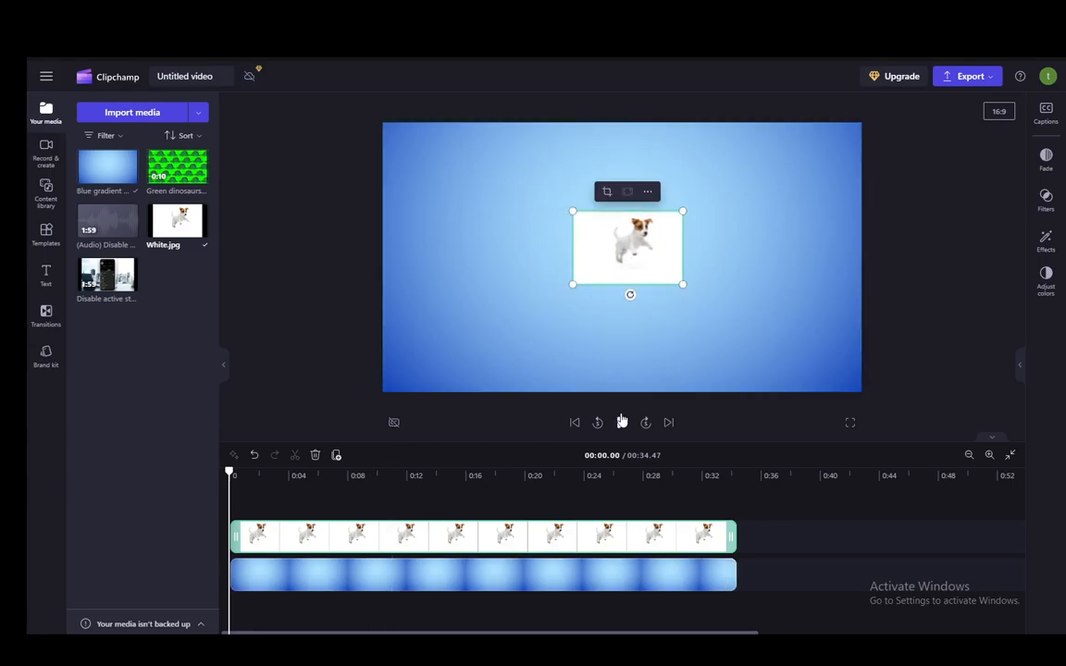
Play the video to preview the dog image over the gradient
left_click(621, 422)
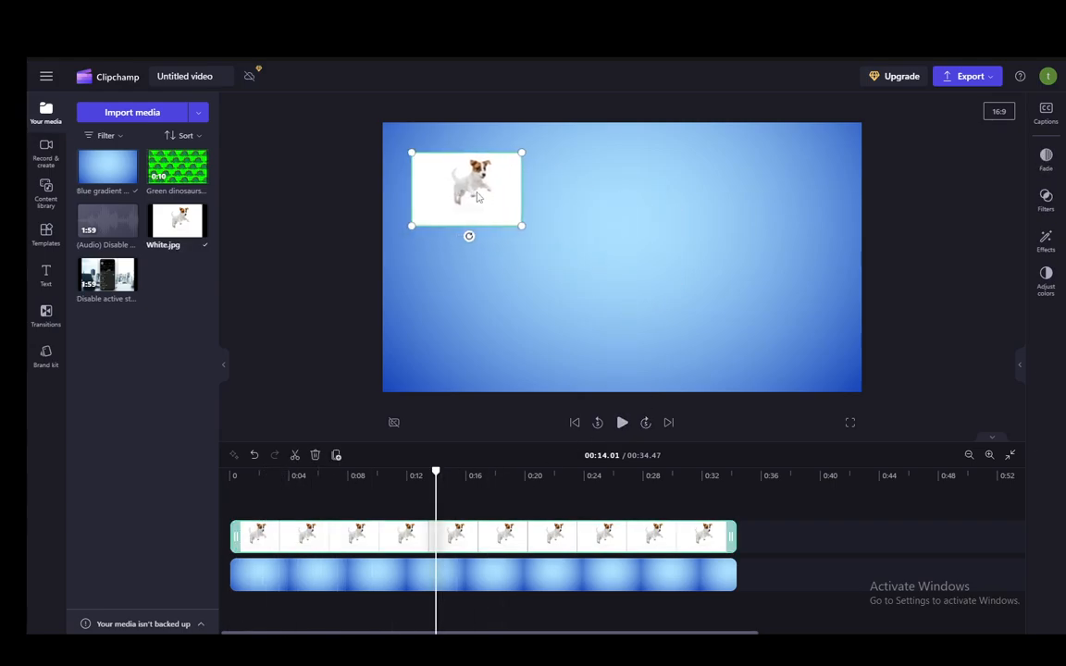
left_click(621, 422)
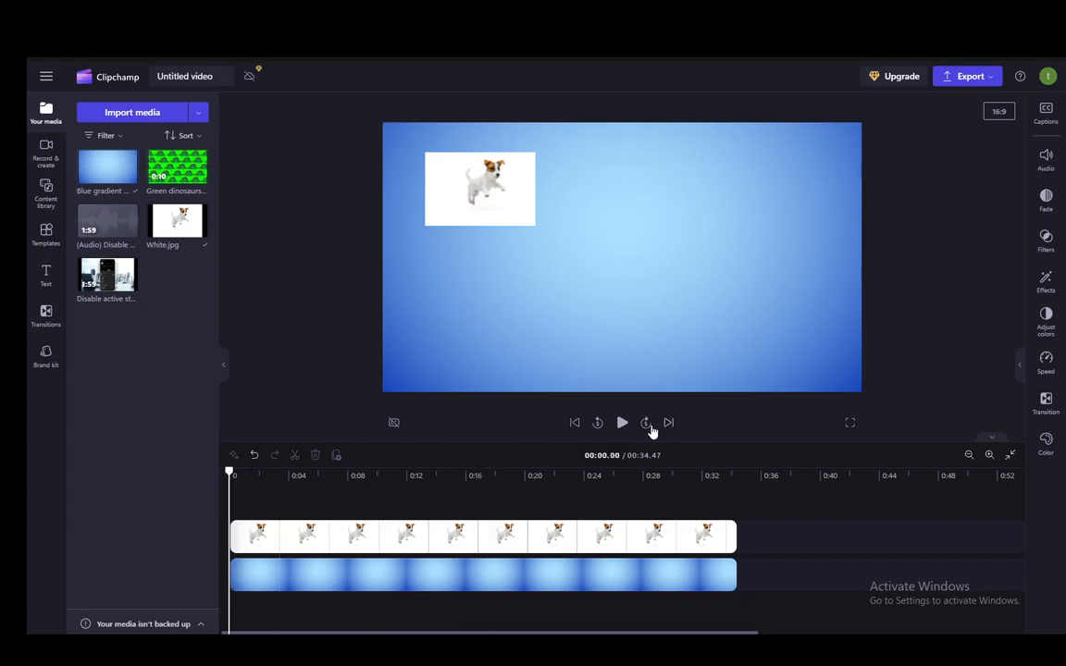
left_click(646, 422)
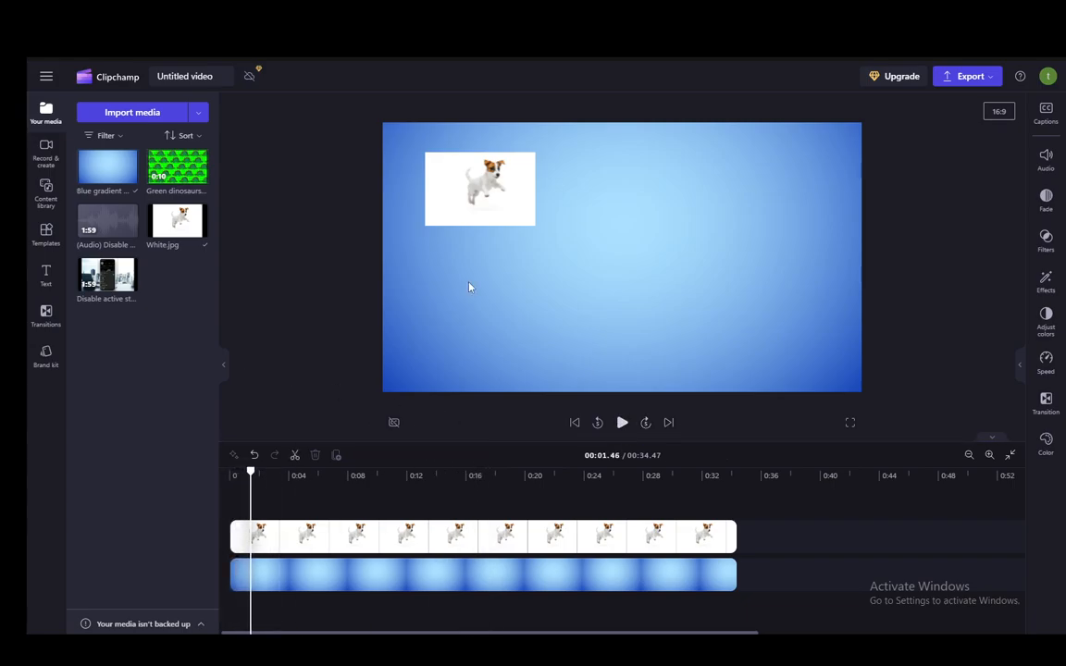
left_click(480, 188)
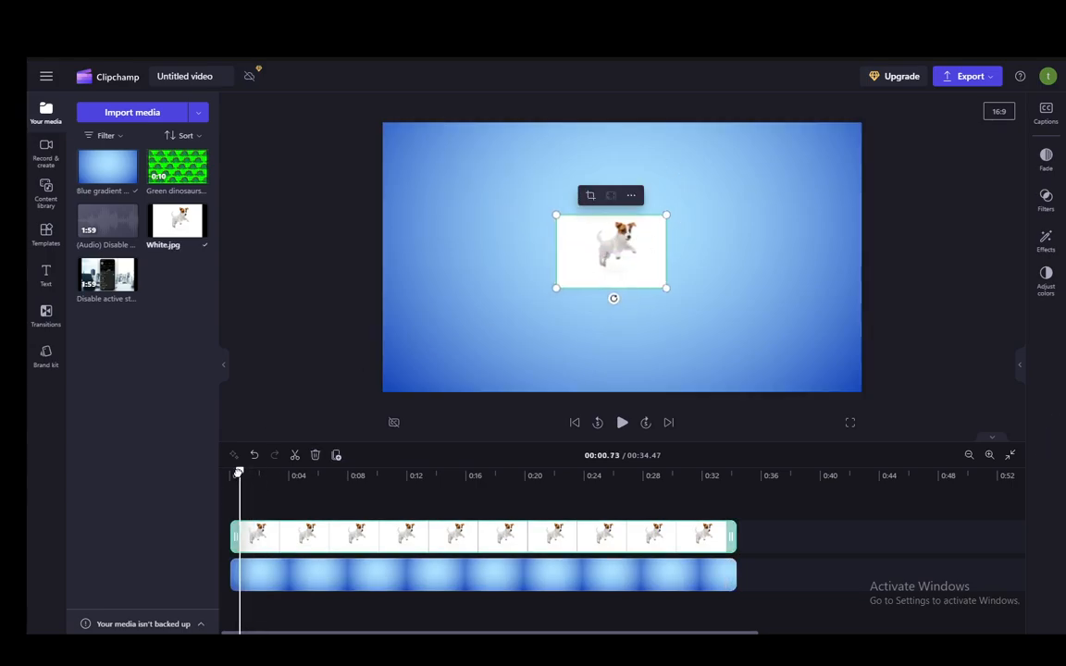
Return to the start, select the dog clip and move the playhead to the first cut point
left_click(254, 455)
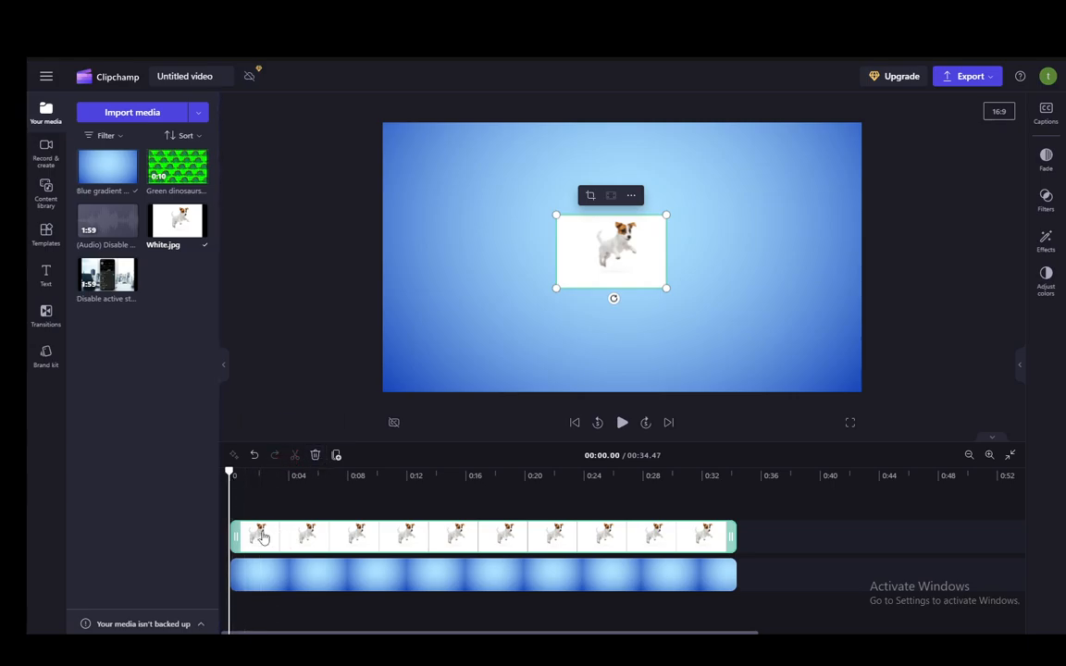
left_click(237, 474)
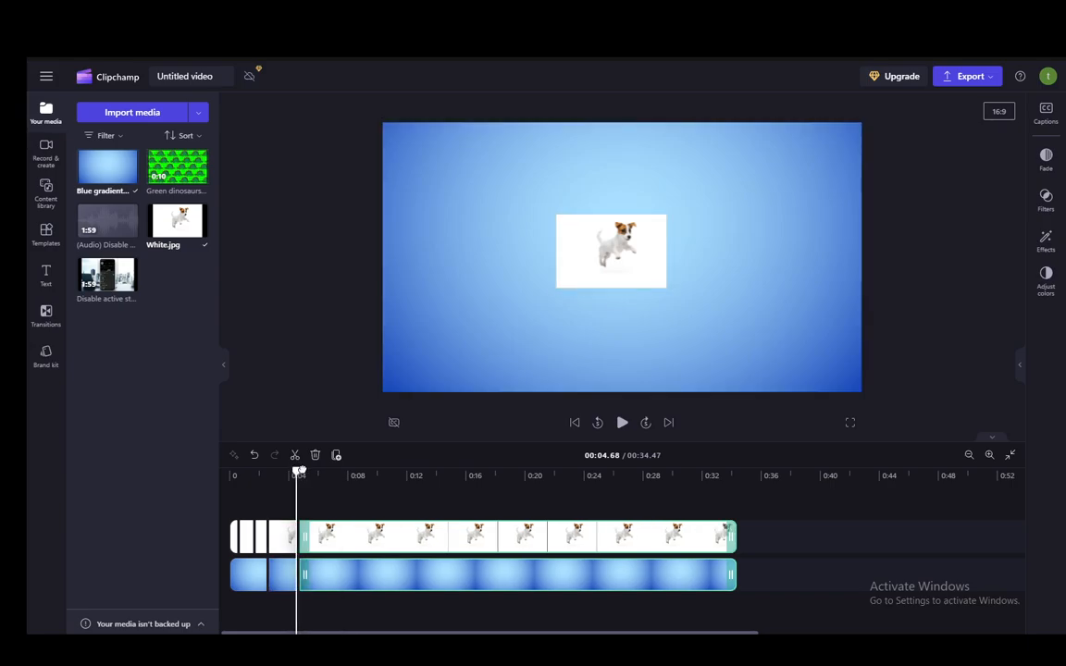
left_click_drag(298, 470, 350, 470)
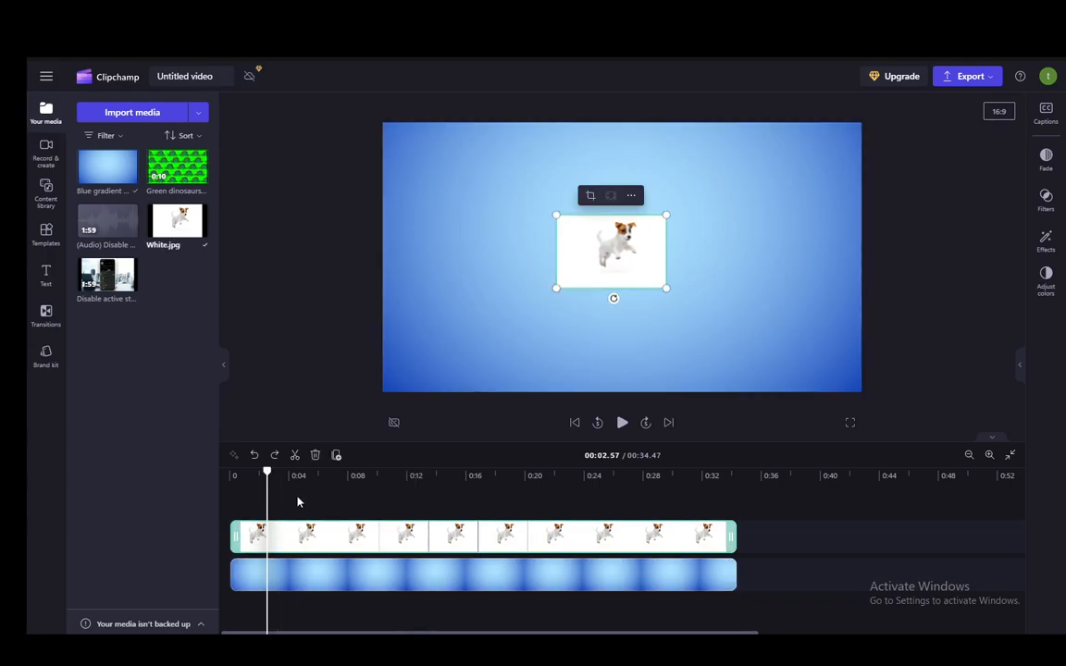
left_click(286, 573)
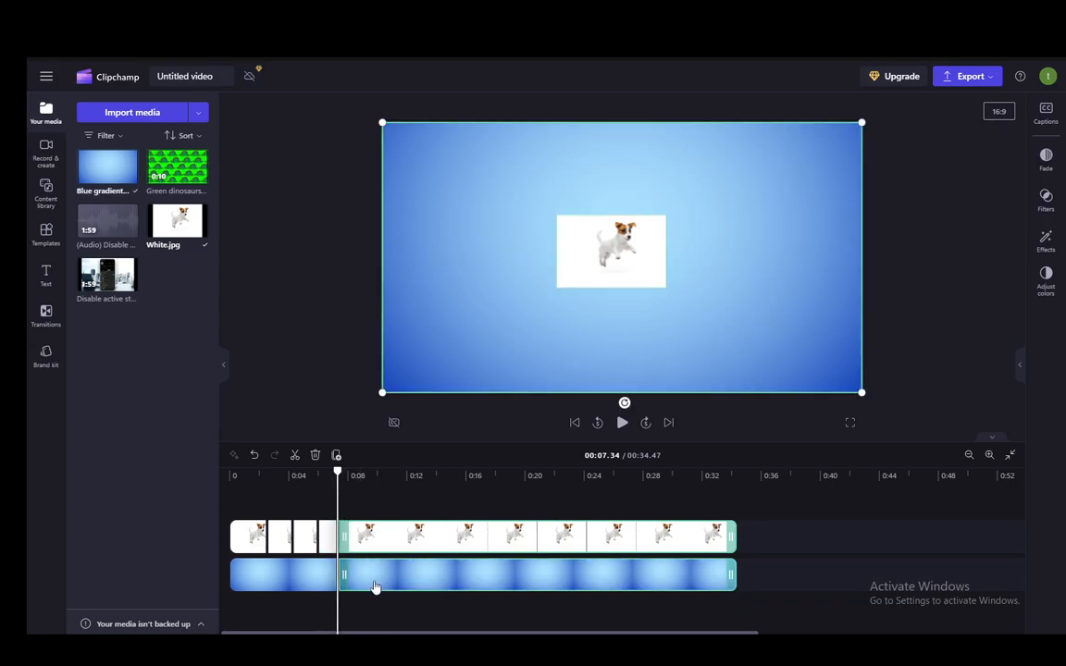
Split the dog clip and advance the playhead to the next cut points
left_click(610, 252)
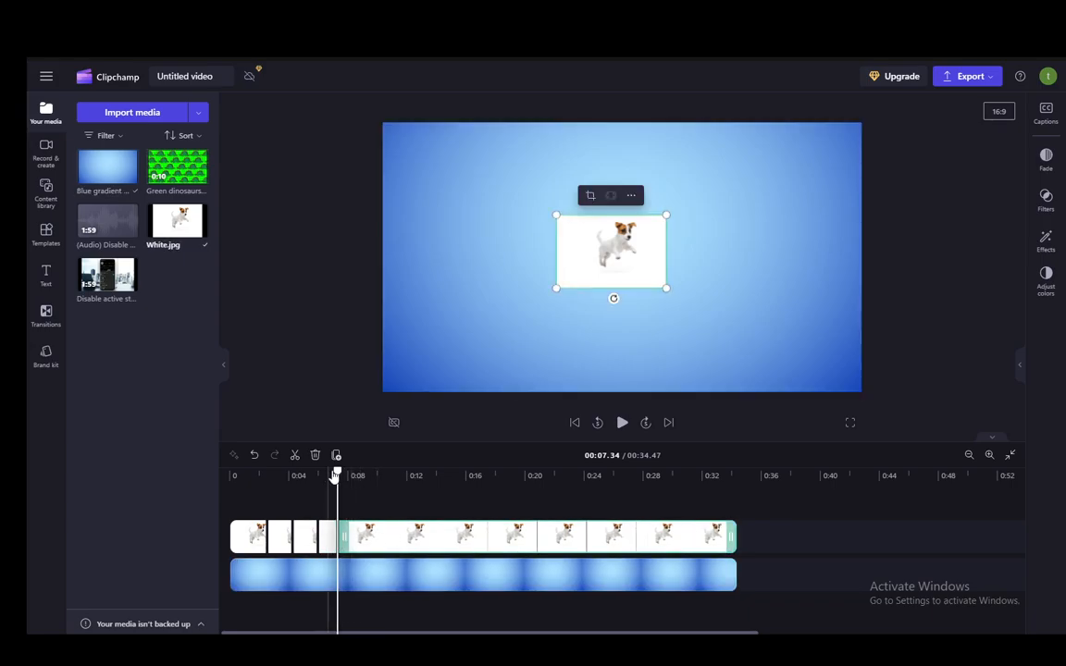
left_click_drag(337, 474, 367, 474)
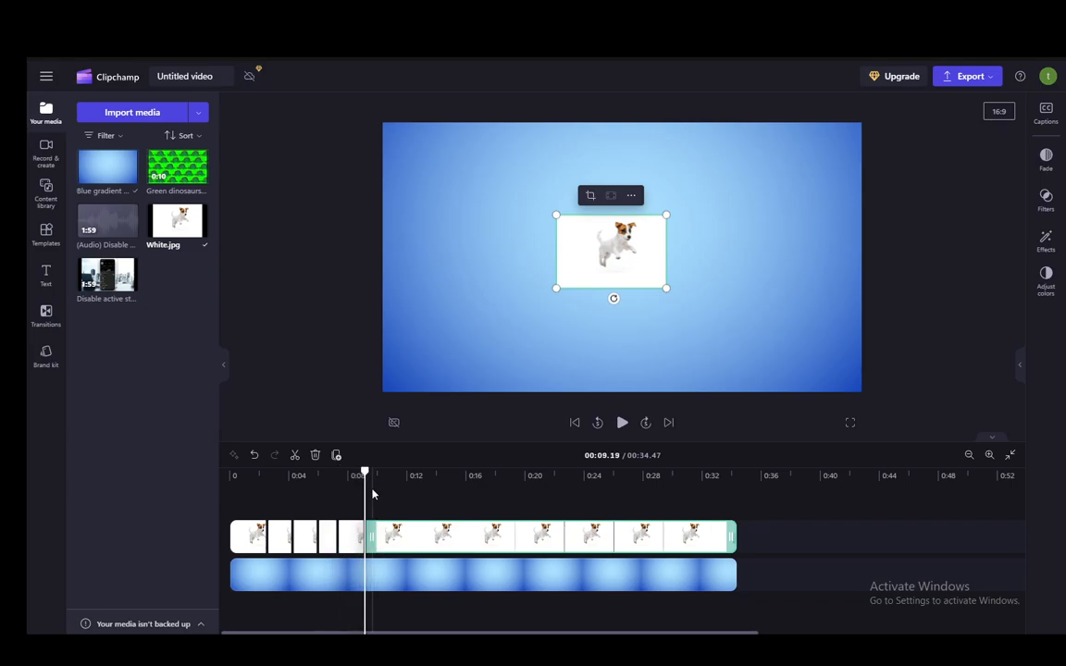
left_click_drag(363, 474, 396, 474)
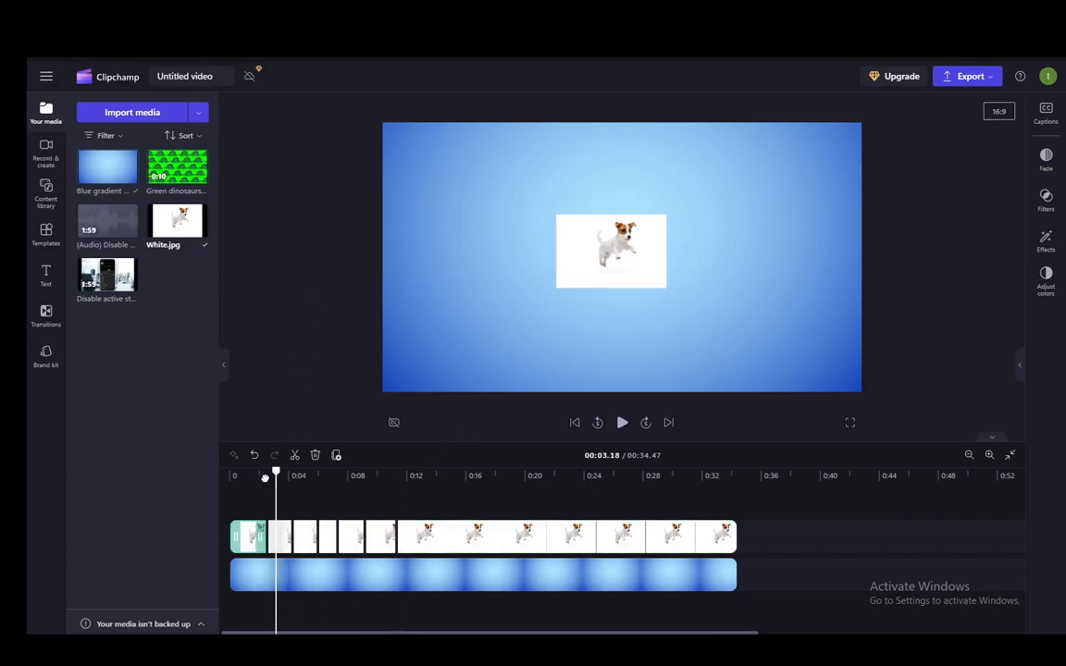
Place the dog at upper left in the 5.5 s clip and lower left in the 6.5 s clip
left_click(610, 250)
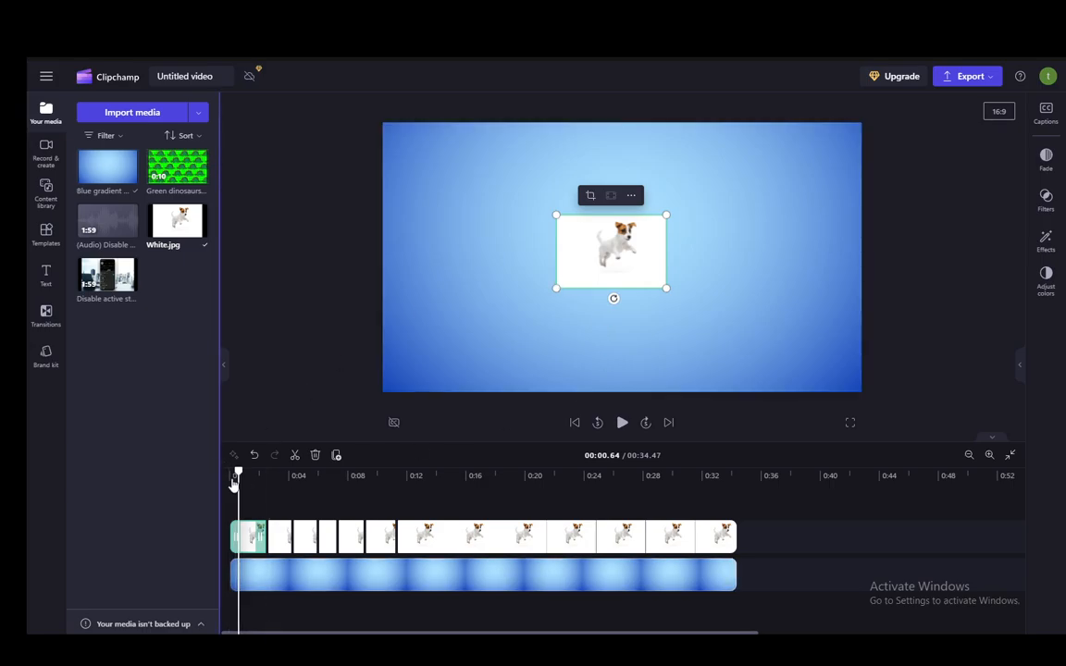
left_click_drag(611, 250, 504, 200)
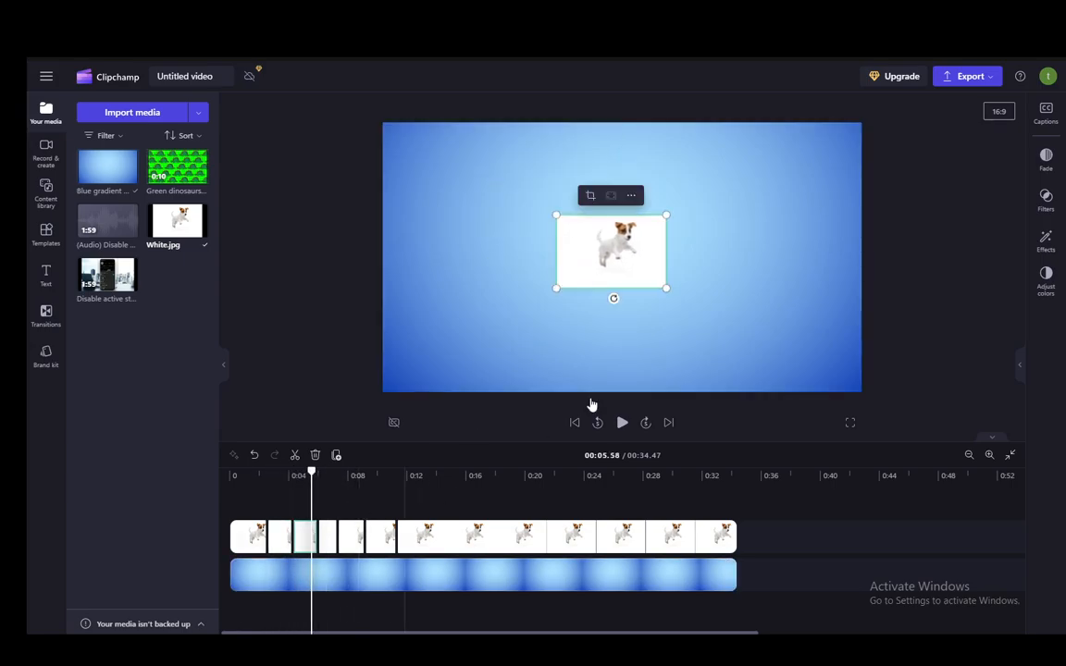
left_click_drag(610, 250, 459, 200)
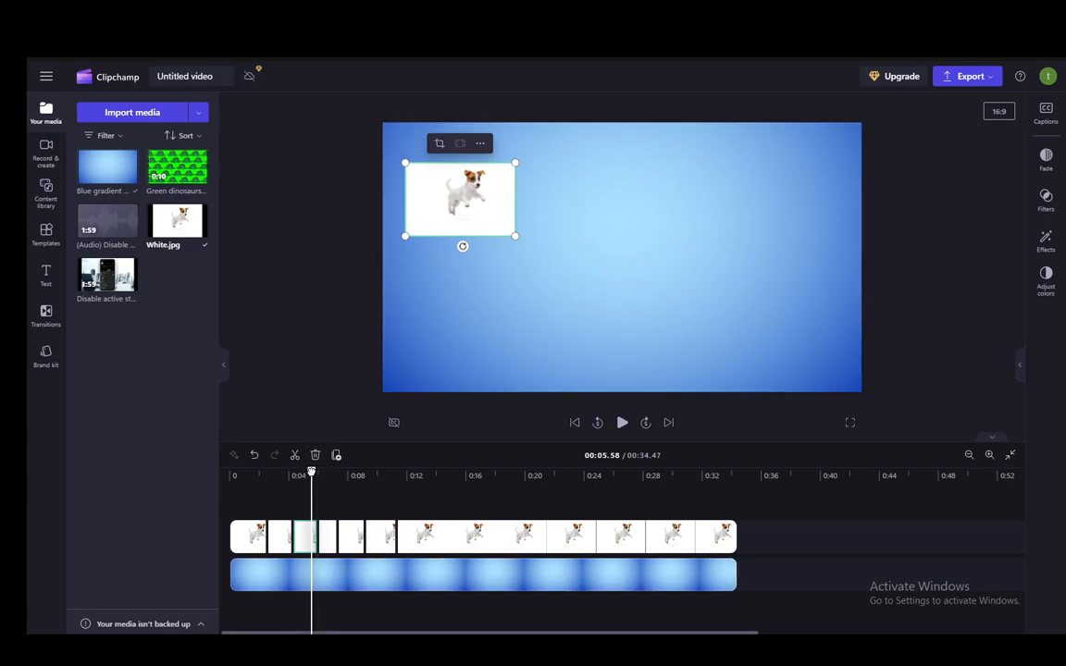
left_click_drag(459, 200, 611, 250)
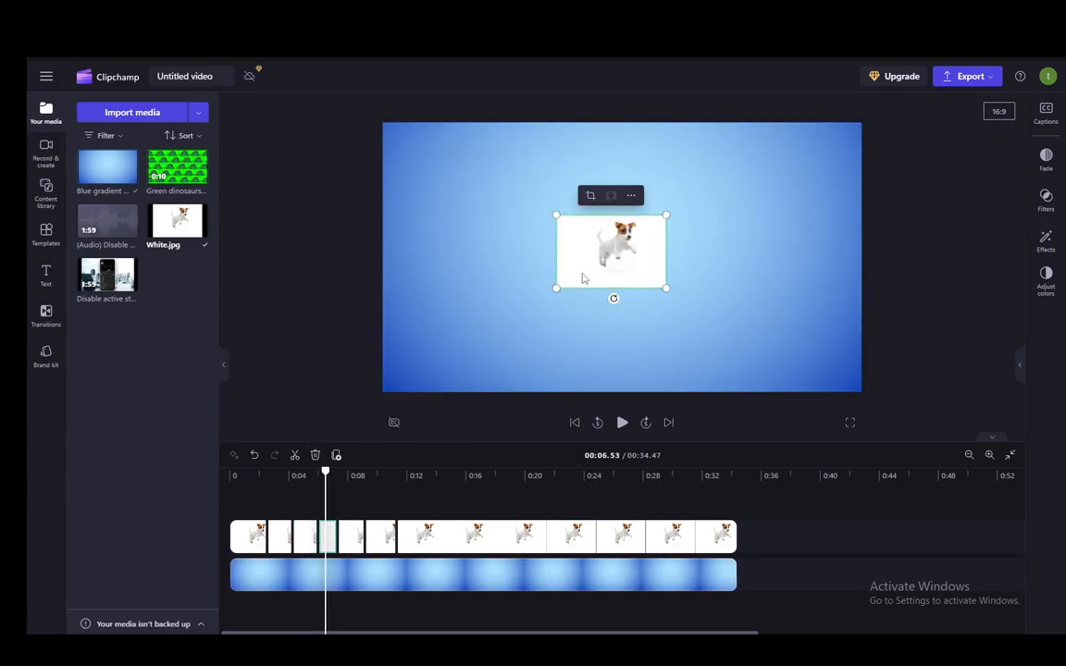
left_click_drag(610, 250, 454, 333)
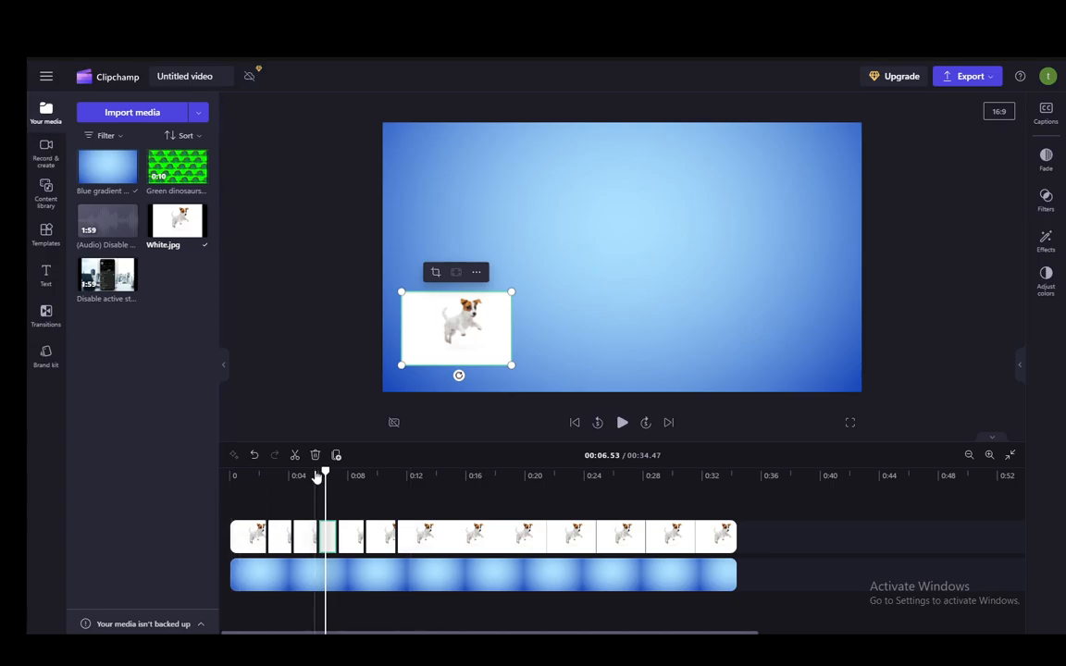
Play the video from the start to review the repositioned clips
left_click(622, 422)
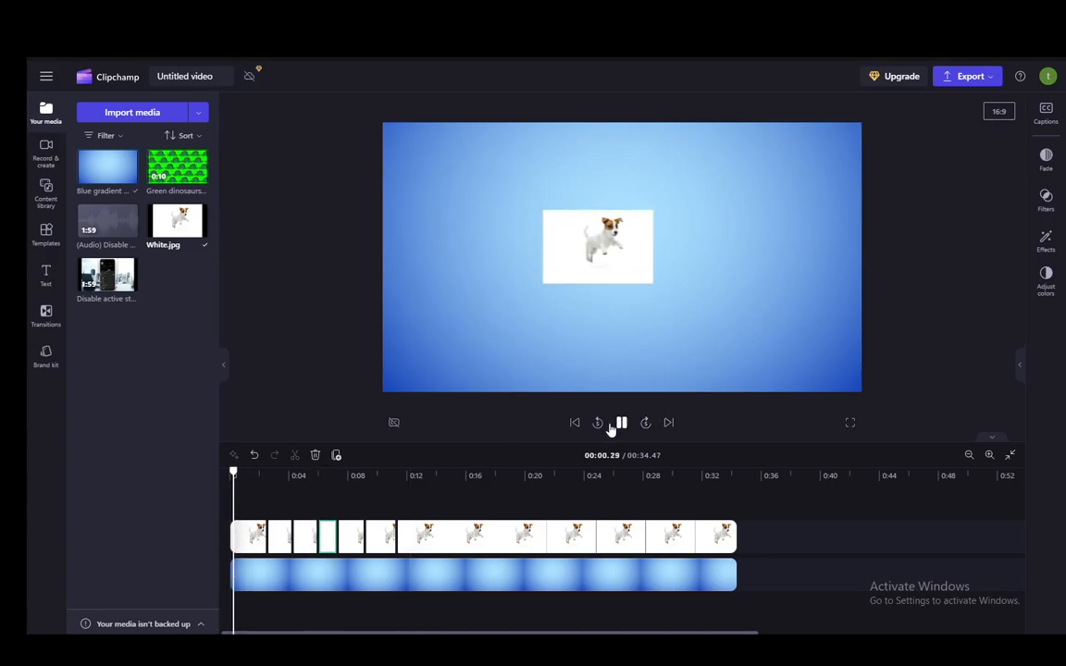
left_click(622, 422)
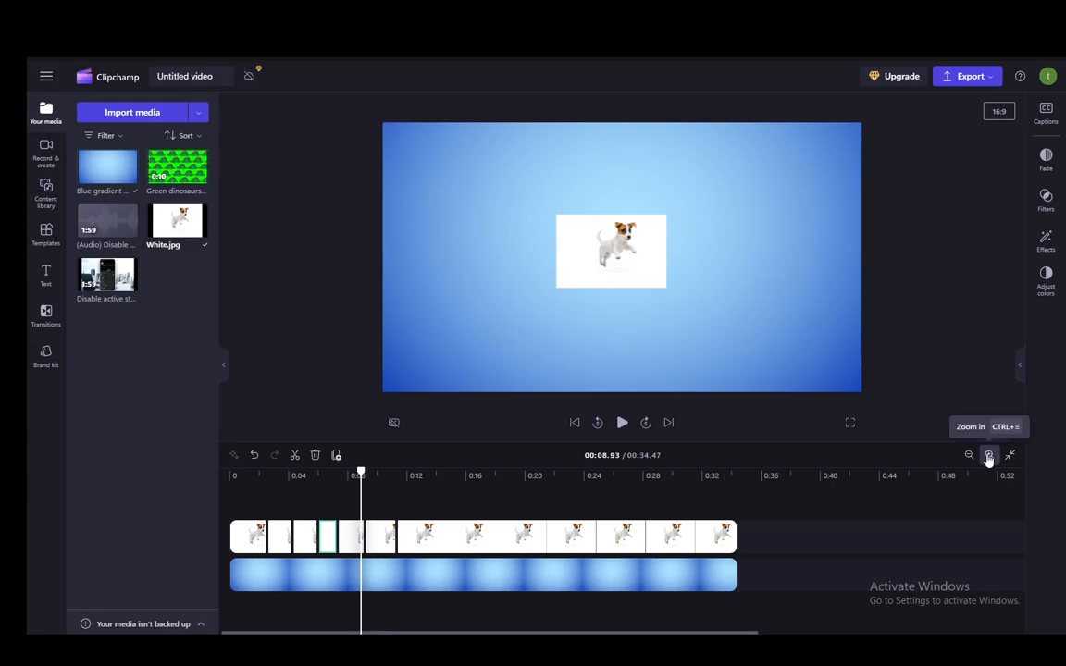
Zoom the timeline in twice and split the opening dog clip into short pieces
left_click(988, 455)
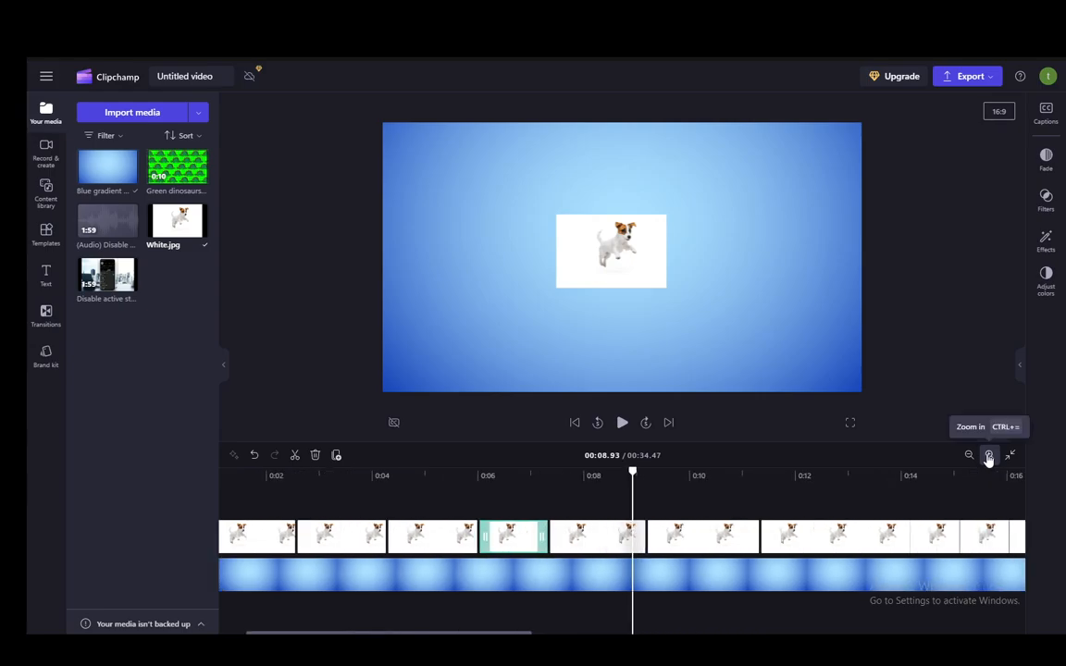
left_click(970, 455)
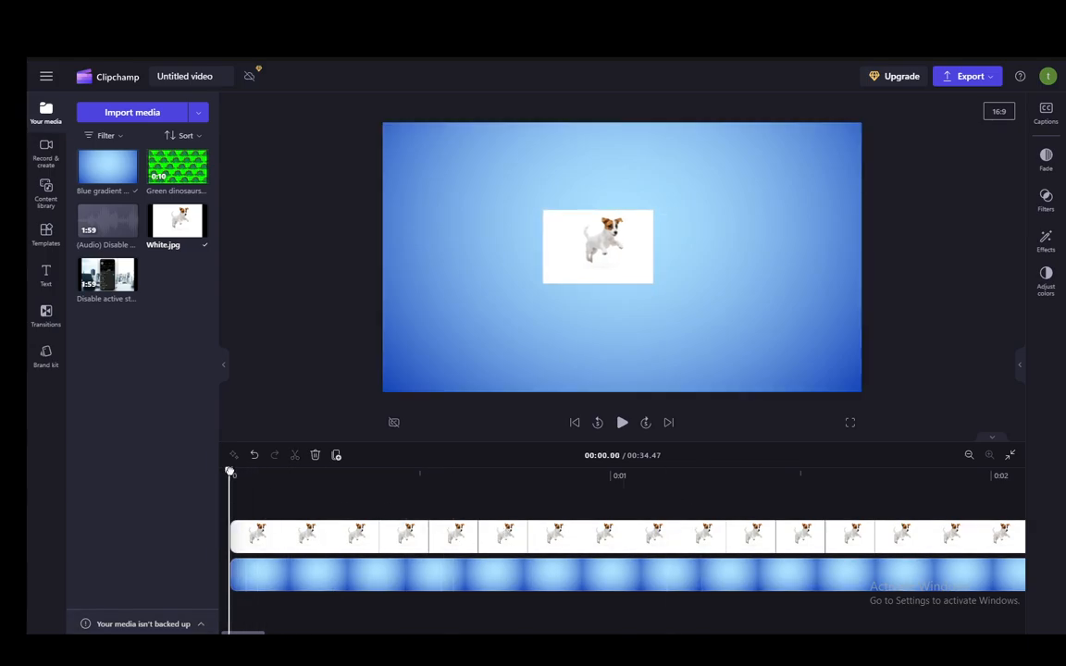
left_click(596, 246)
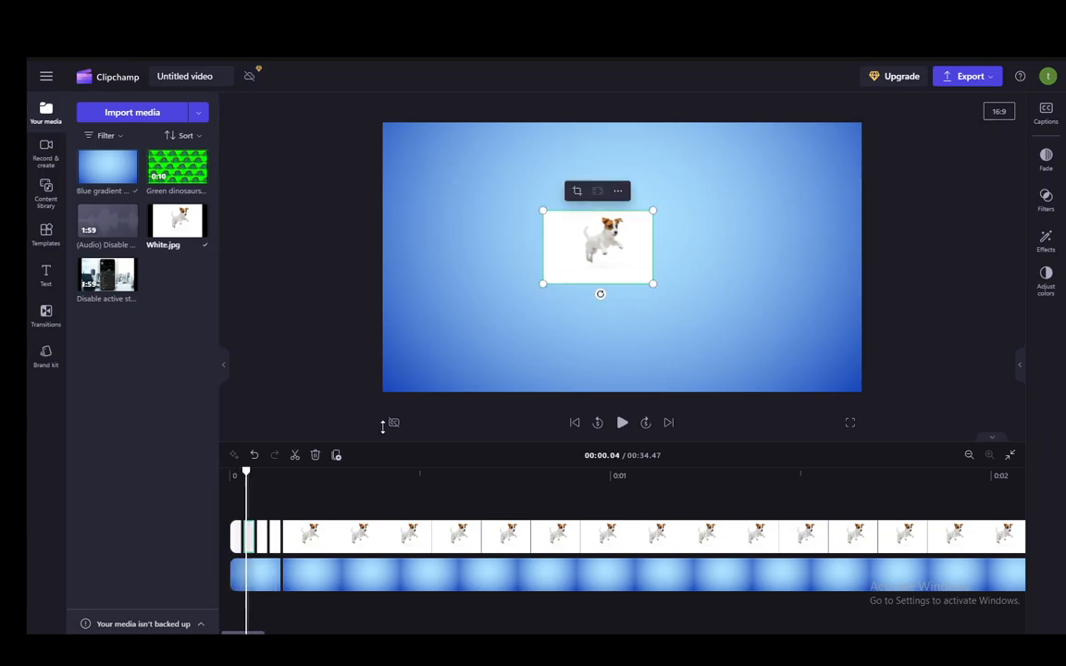
Move the dog up-left in the first short clip and play back the faked motion
left_click(740, 352)
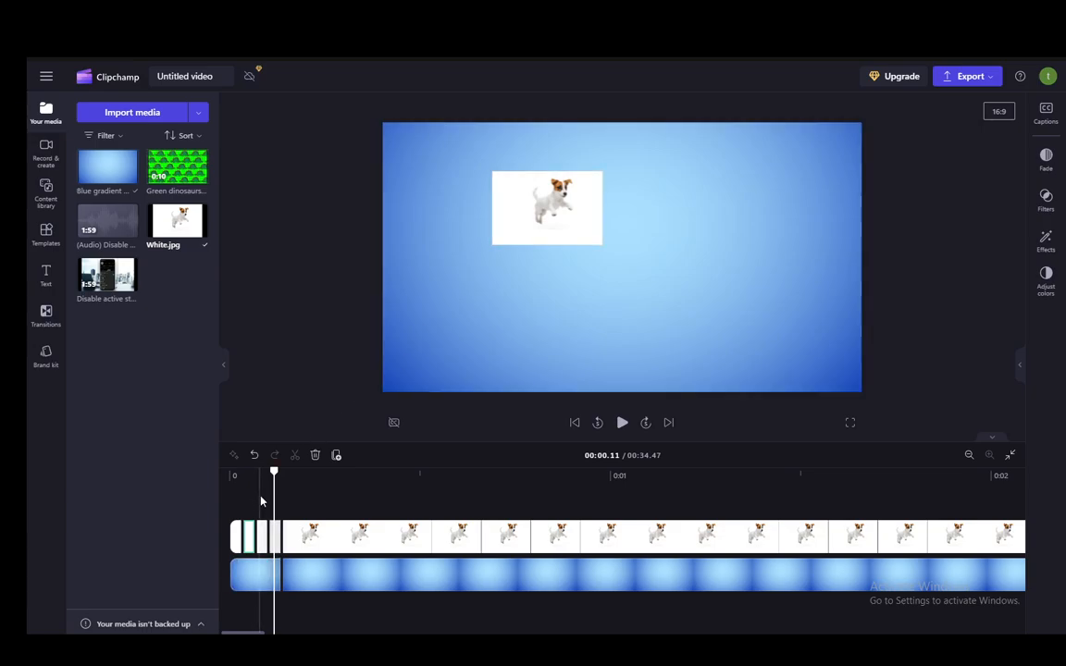
mouse_move(581, 453)
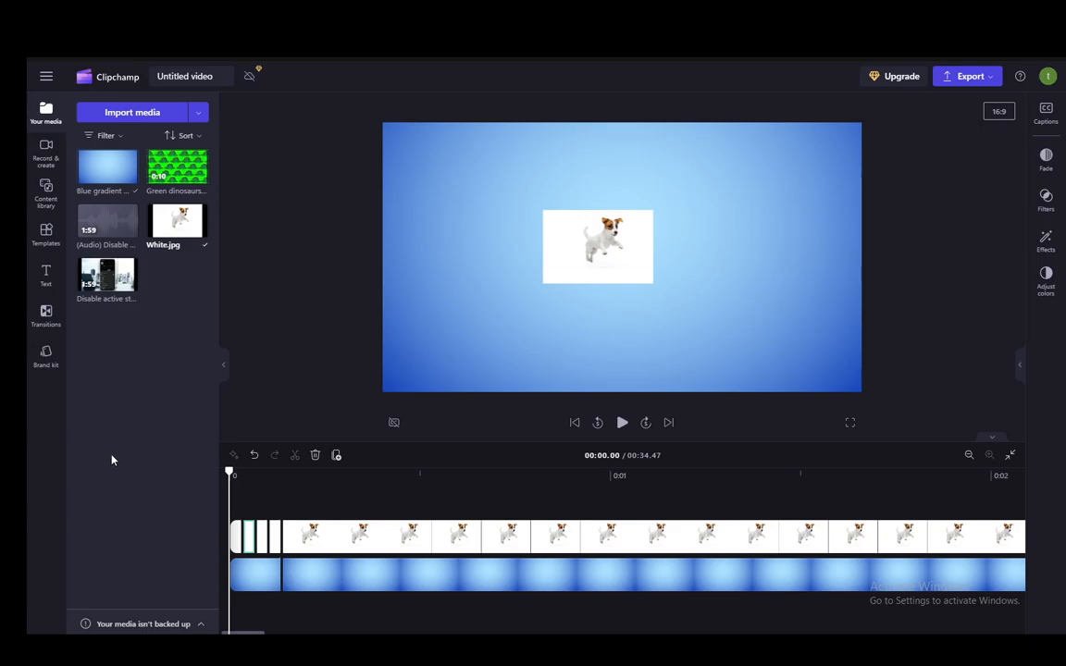
left_click(622, 422)
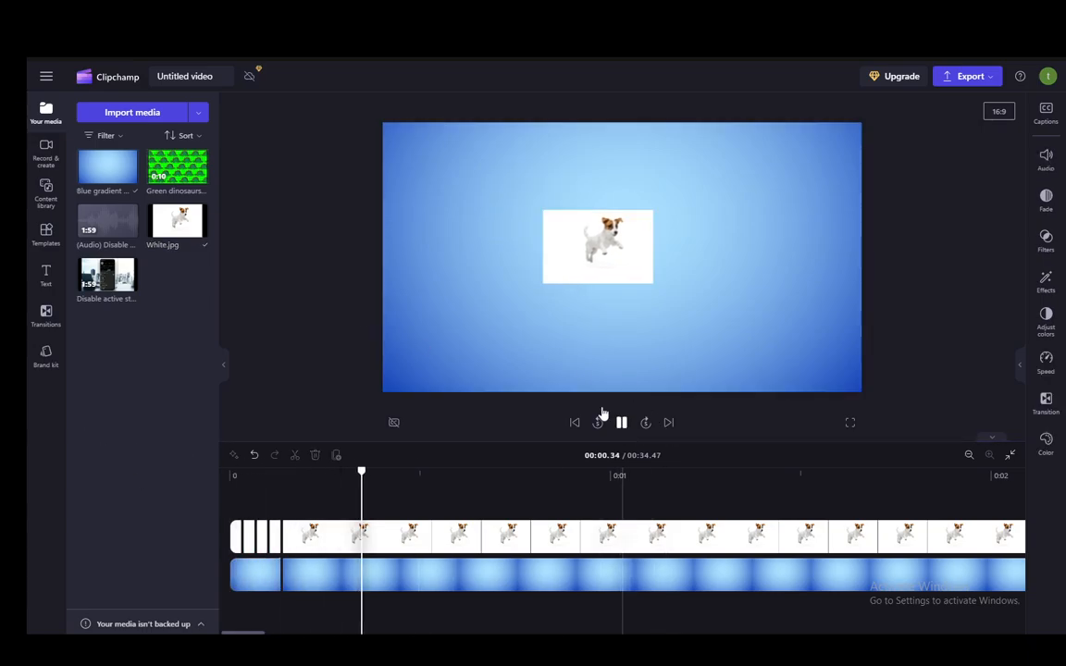
left_click(622, 422)
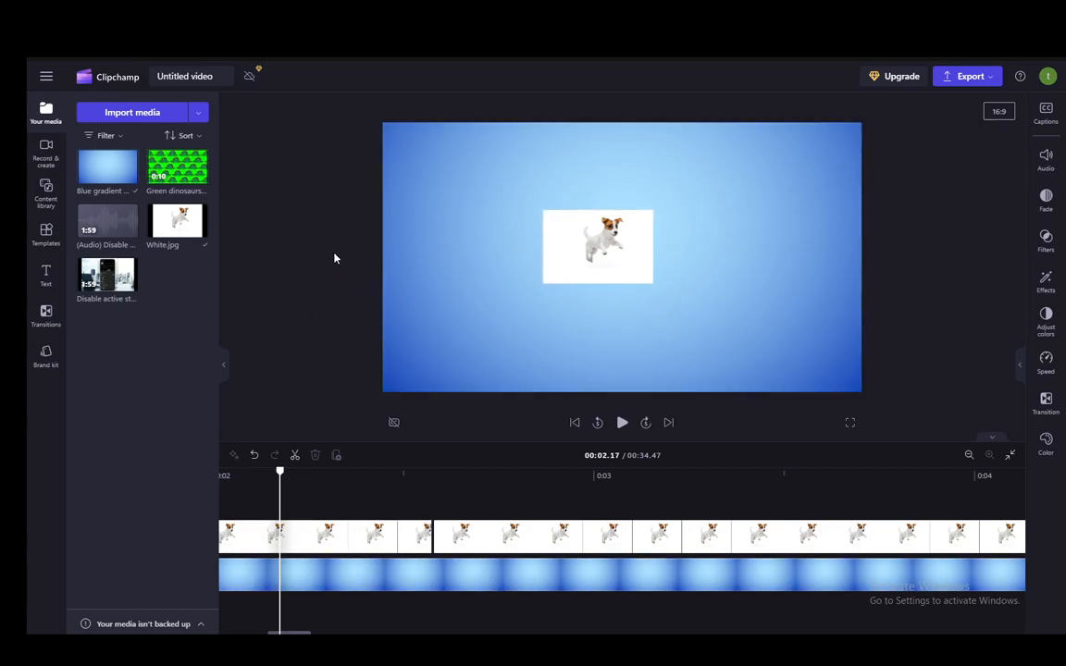
mouse_move(352, 281)
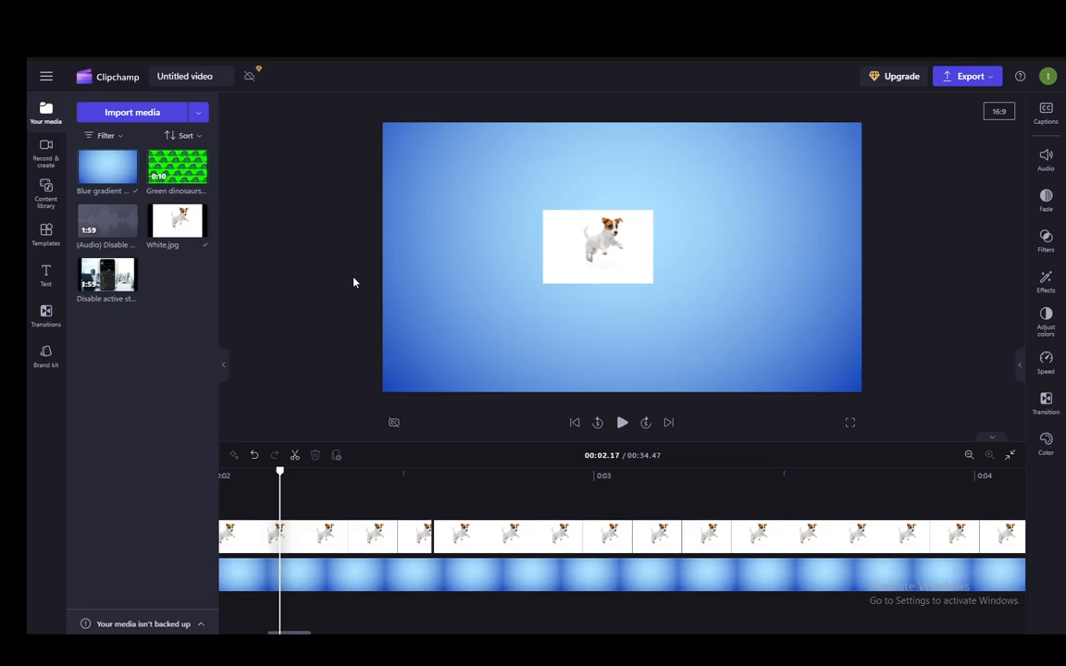
mouse_move(306, 252)
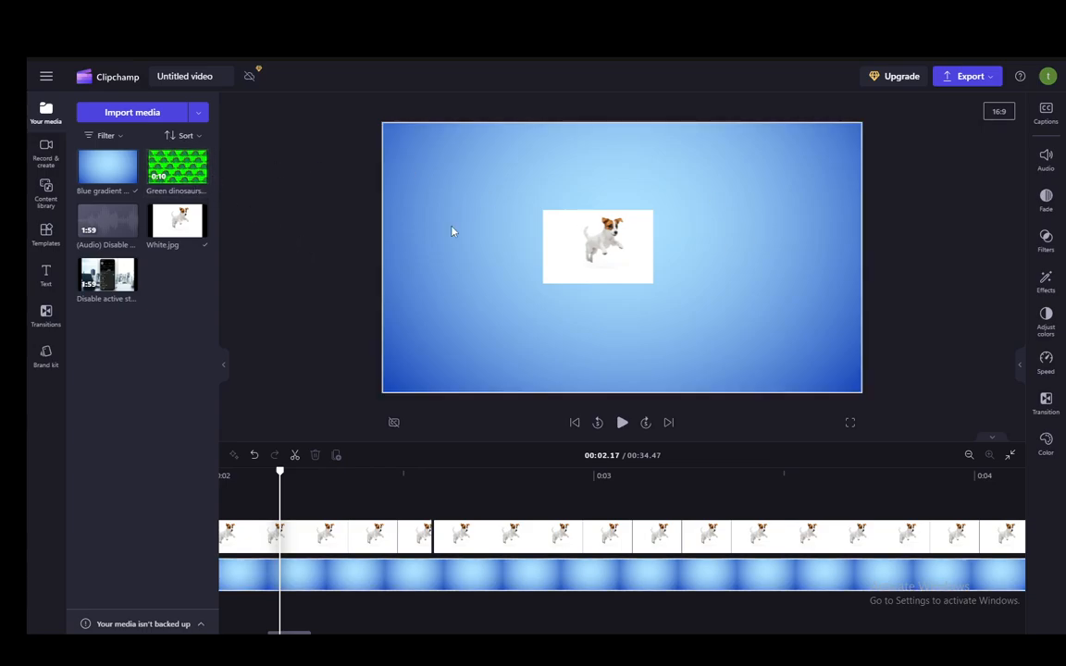
mouse_move(462, 276)
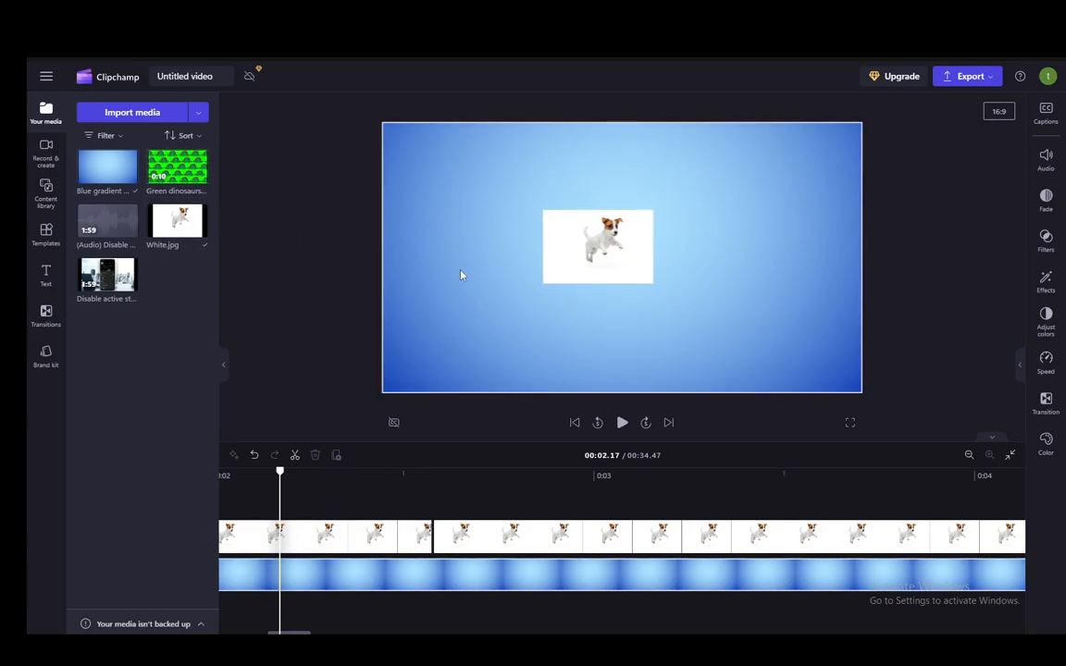